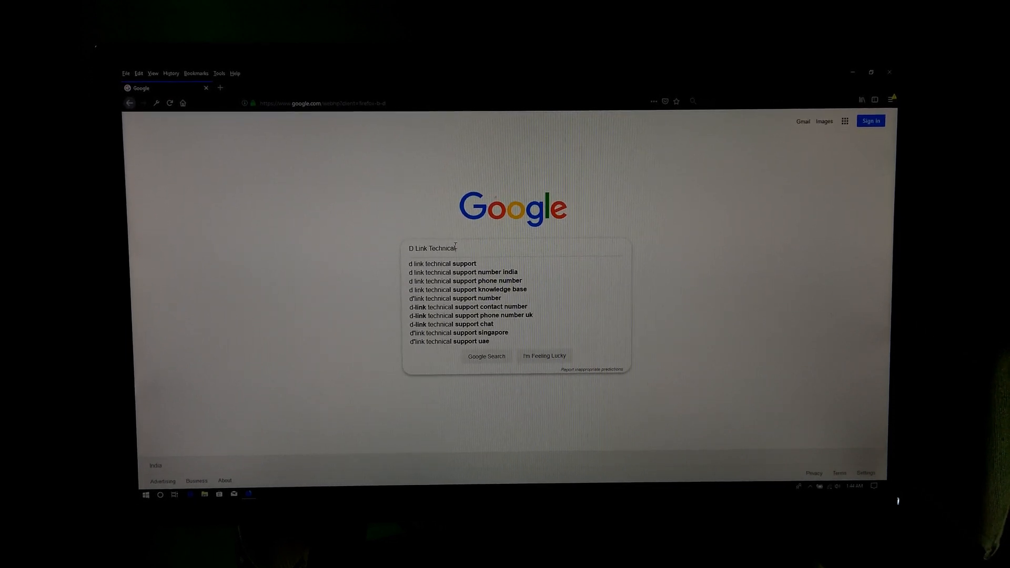
# Step: Search Google for D-Link technical support and reach the TechSupport product results
pyautogui.click(486, 356)
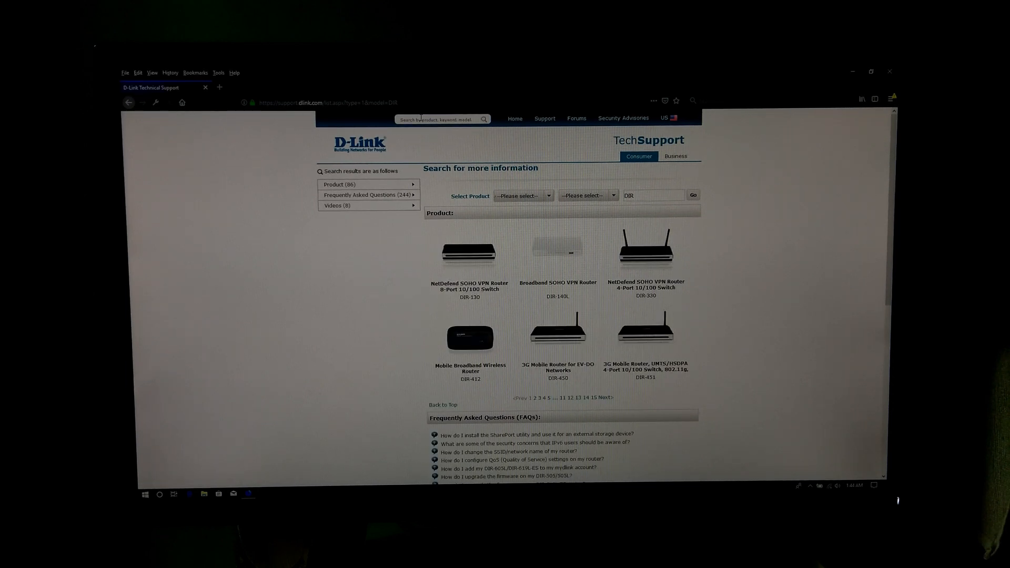
# Step: Select product family DIR and model 615 to reach the DIR-615 support page
pyautogui.click(547, 195)
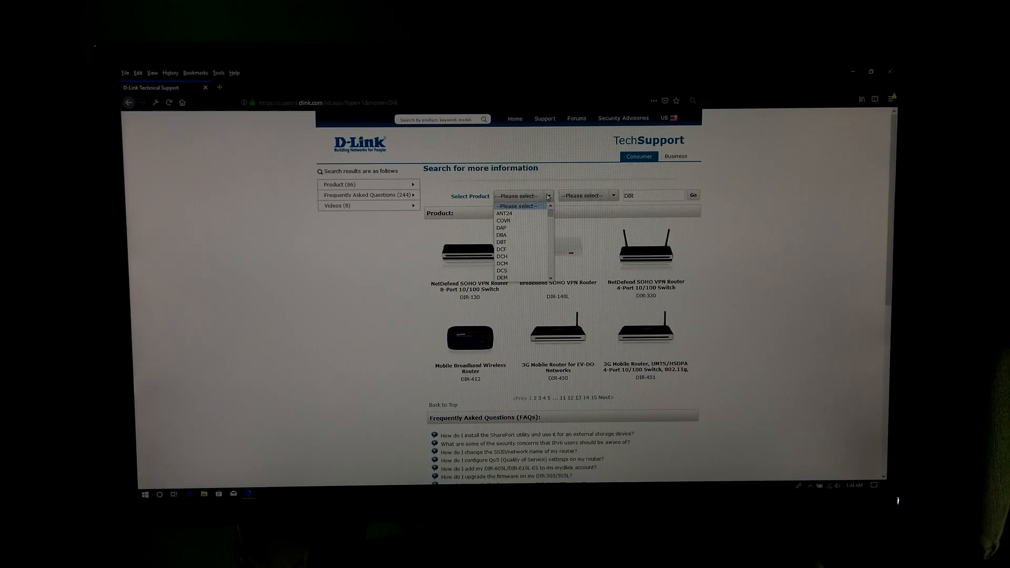
pyautogui.scroll(-3)
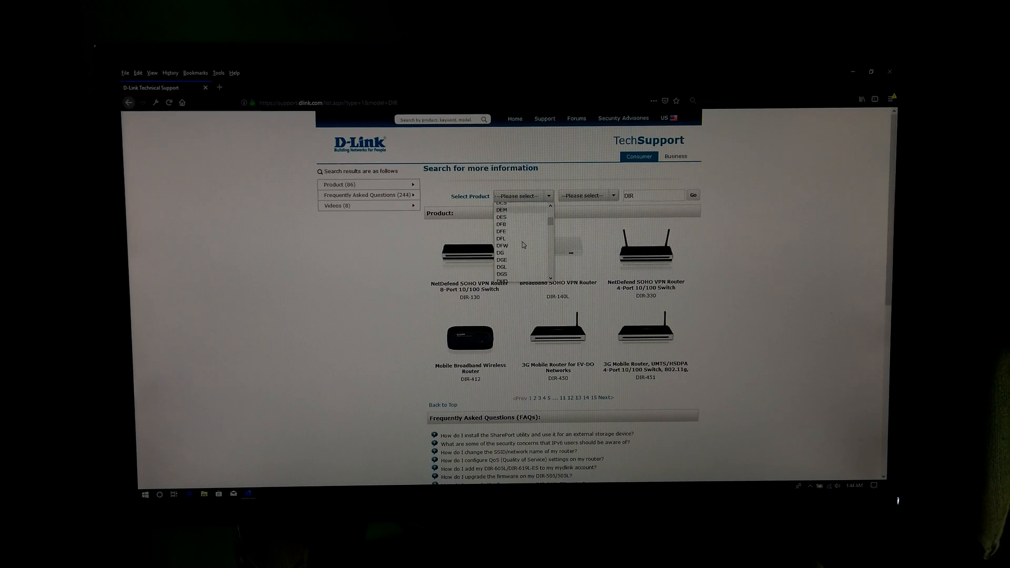
pyautogui.scroll(-3)
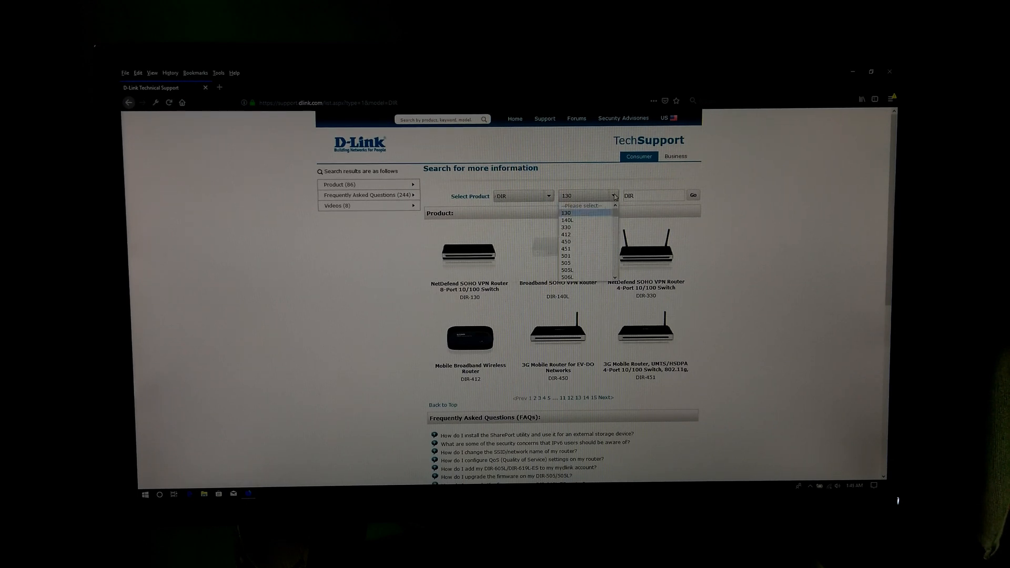
pyautogui.scroll(-3)
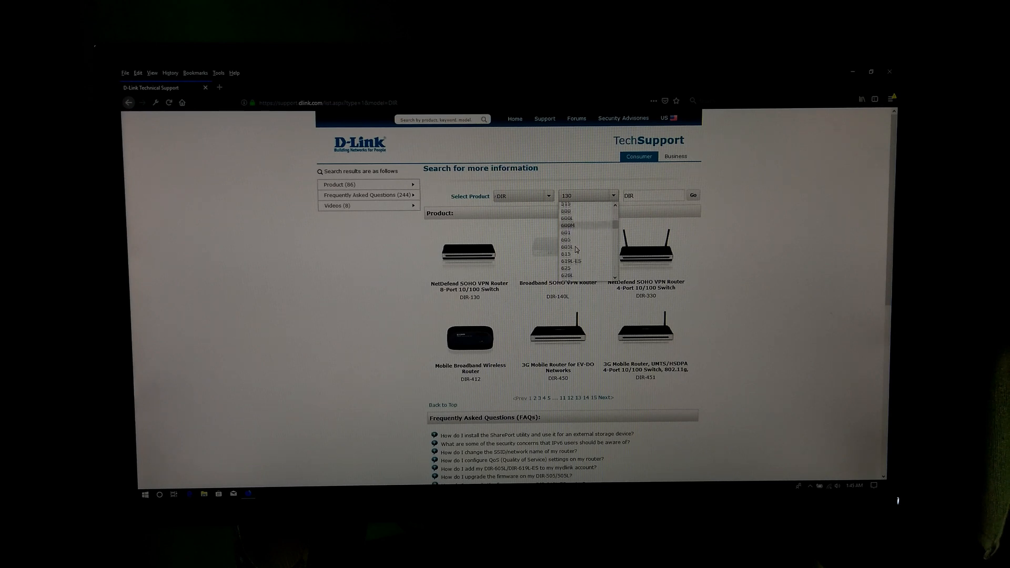
pyautogui.click(565, 253)
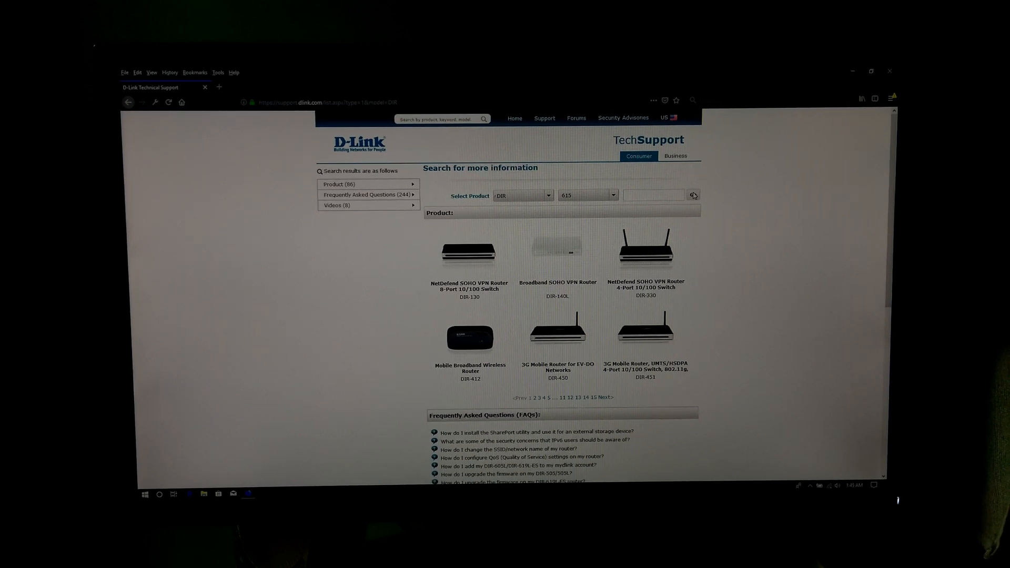
pyautogui.click(693, 194)
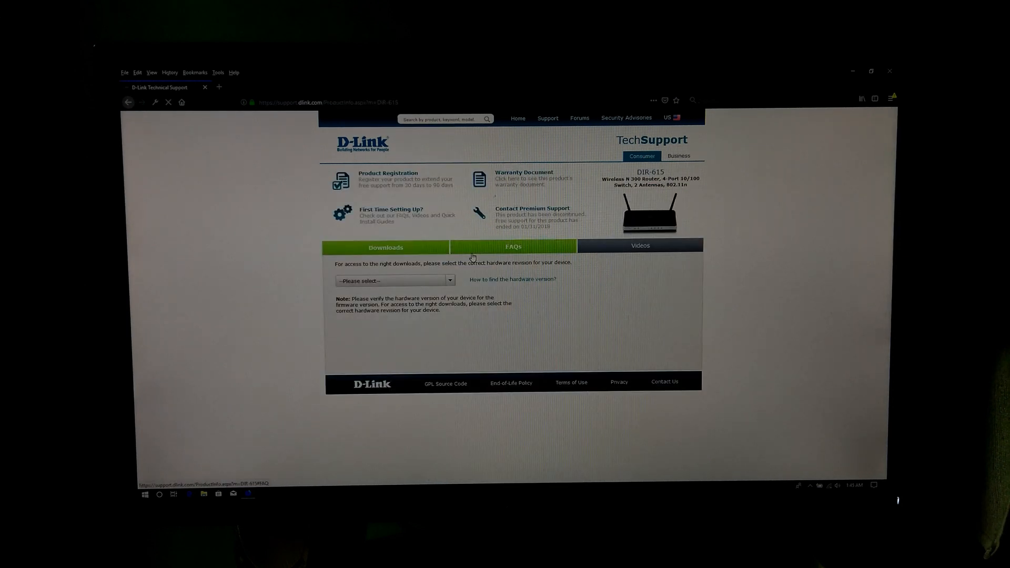
pyautogui.moveTo(380, 284)
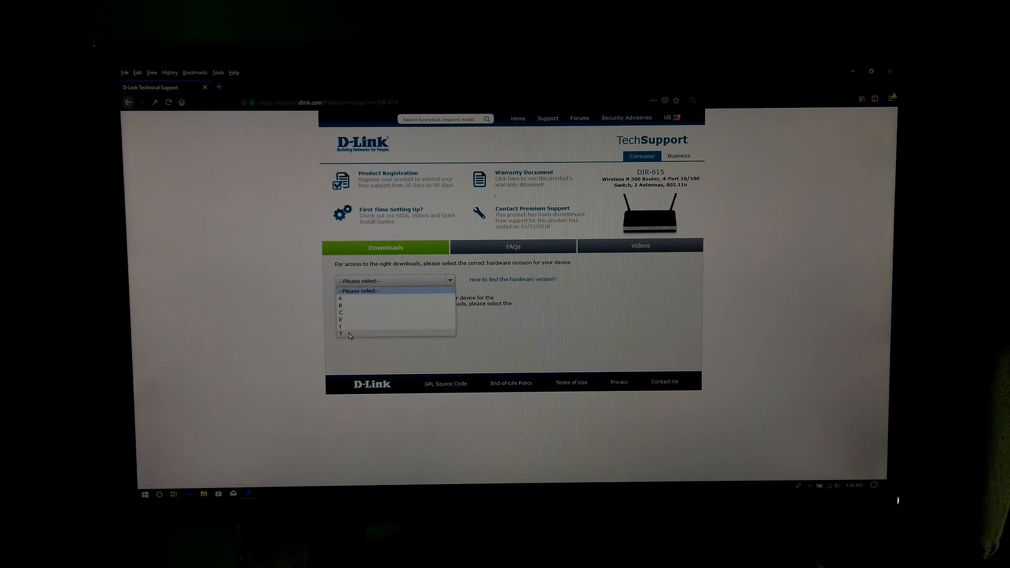
# Step: Under Downloads choose hardware revision T and download firmware 20.22804
pyautogui.click(340, 334)
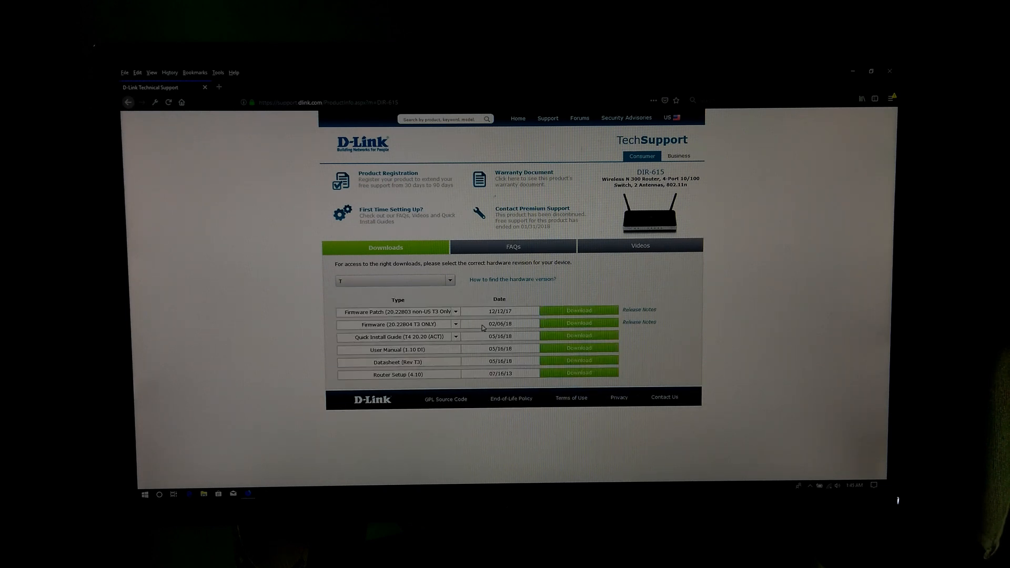
pyautogui.click(456, 324)
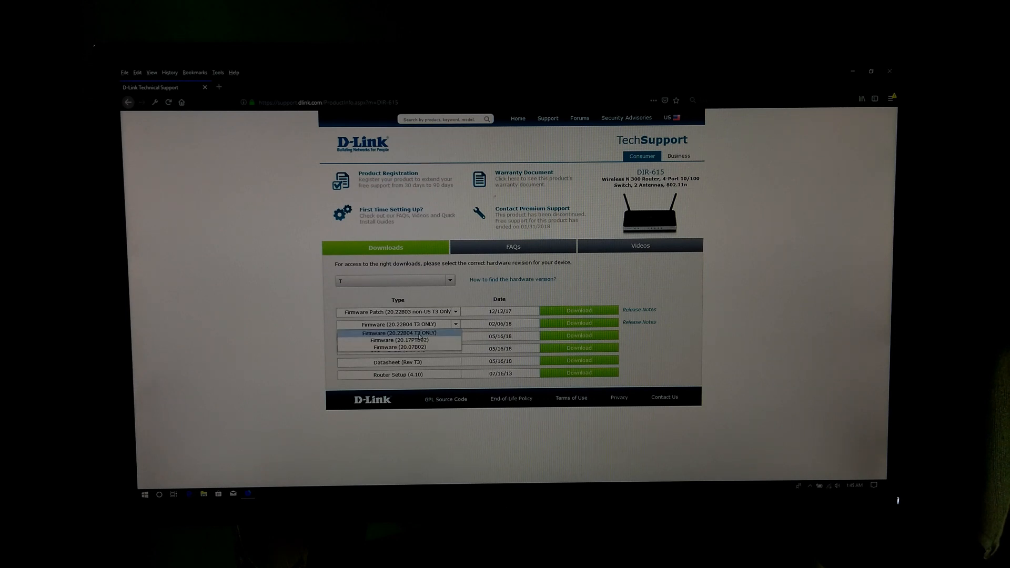
pyautogui.click(577, 322)
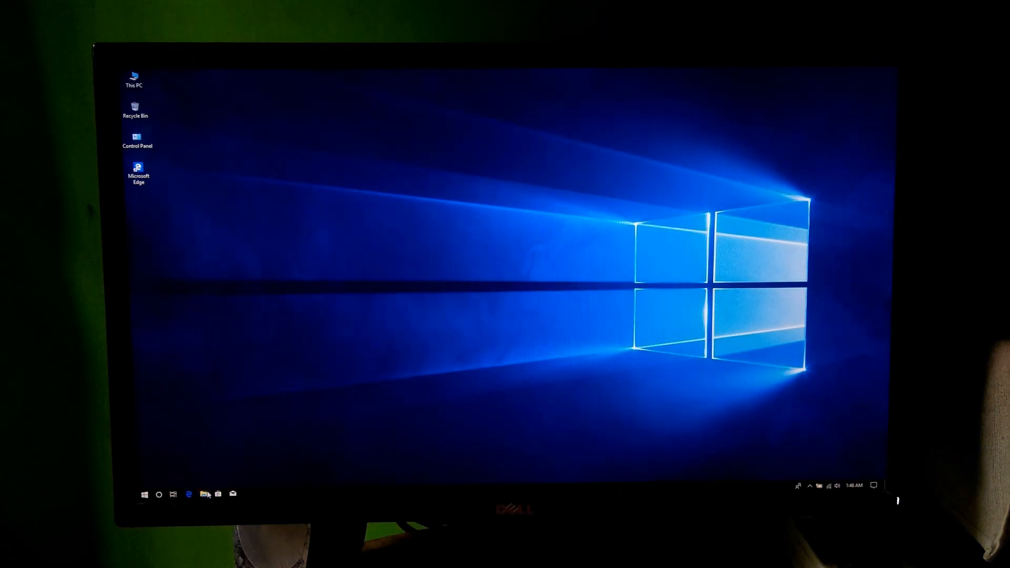
# Step: Extract the firmware zip into its own DIR-615_REVT3_FIRMWARE_20.22804 folder in Downloads > Compressed
pyautogui.click(203, 494)
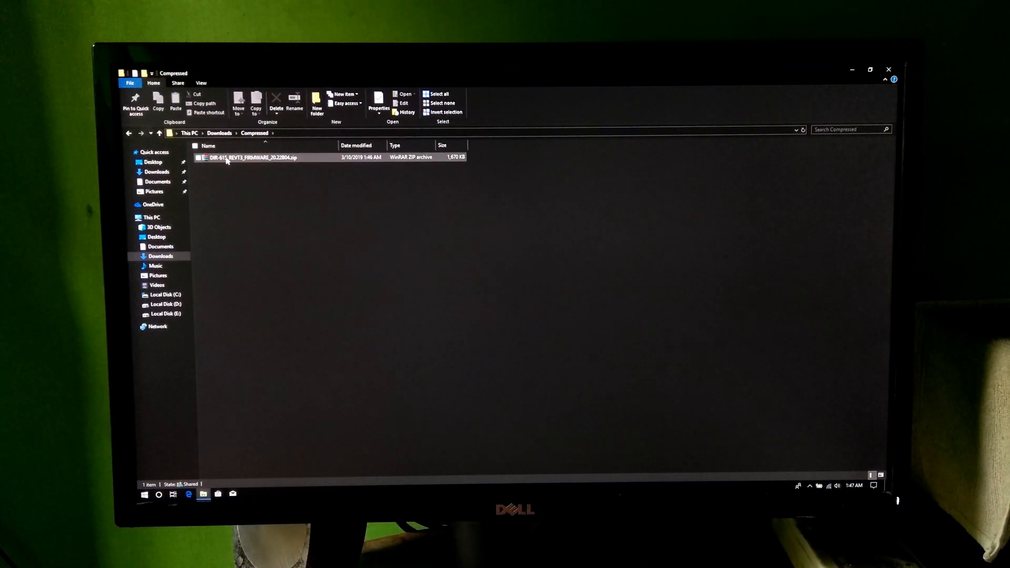
pyautogui.click(254, 157)
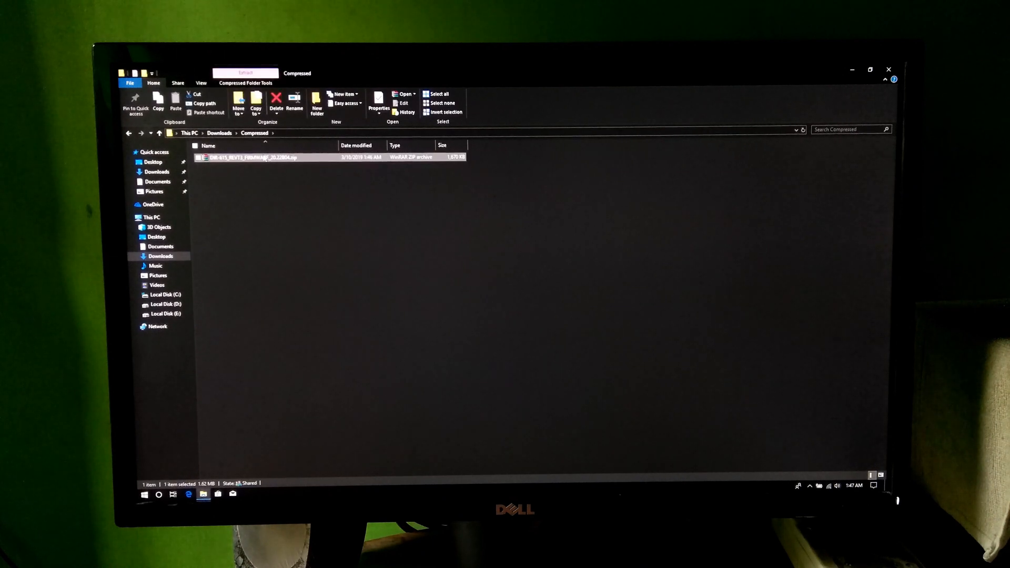
pyautogui.rightClick(258, 157)
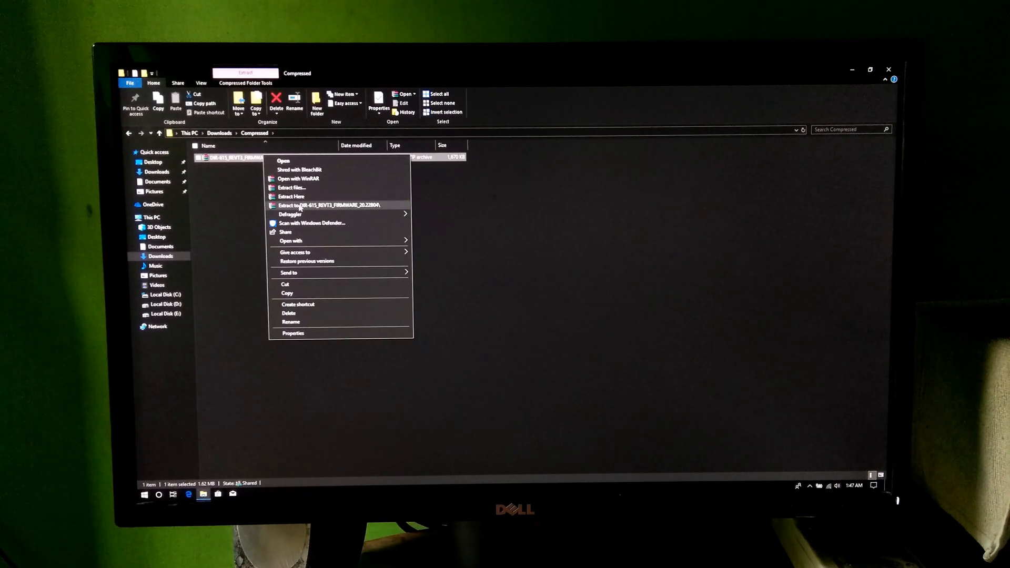
pyautogui.click(320, 205)
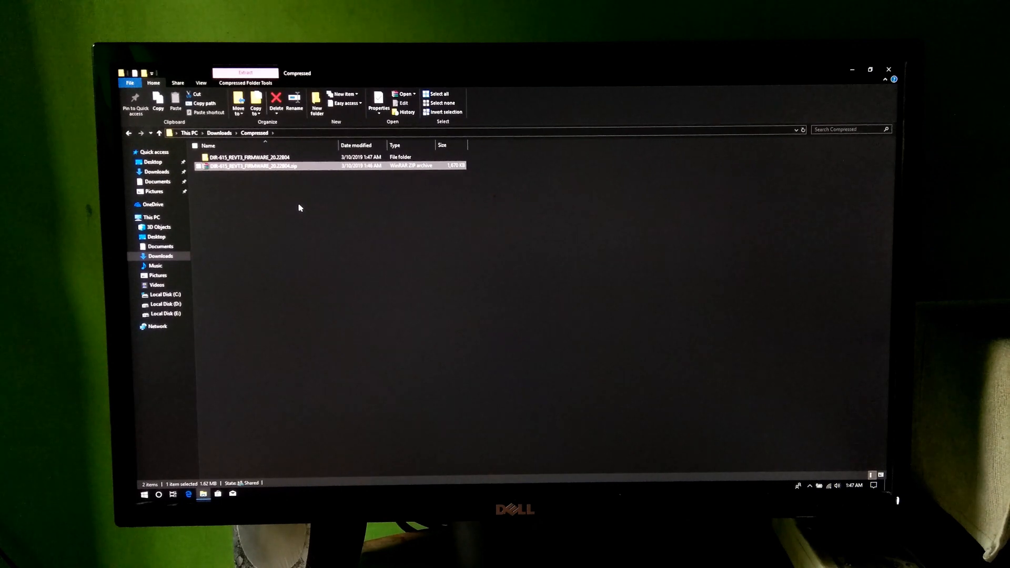
pyautogui.click(830, 486)
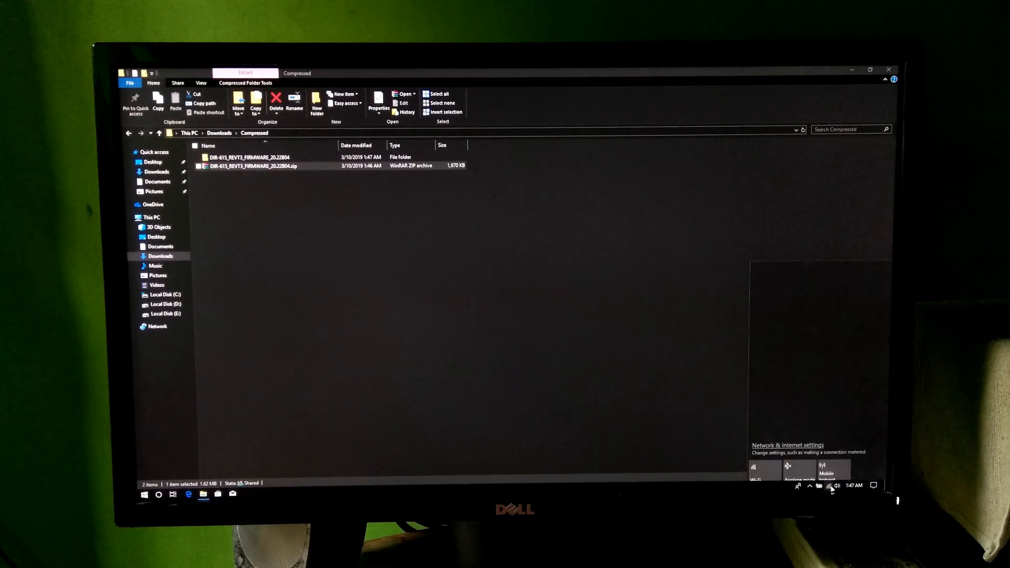
pyautogui.click(764, 467)
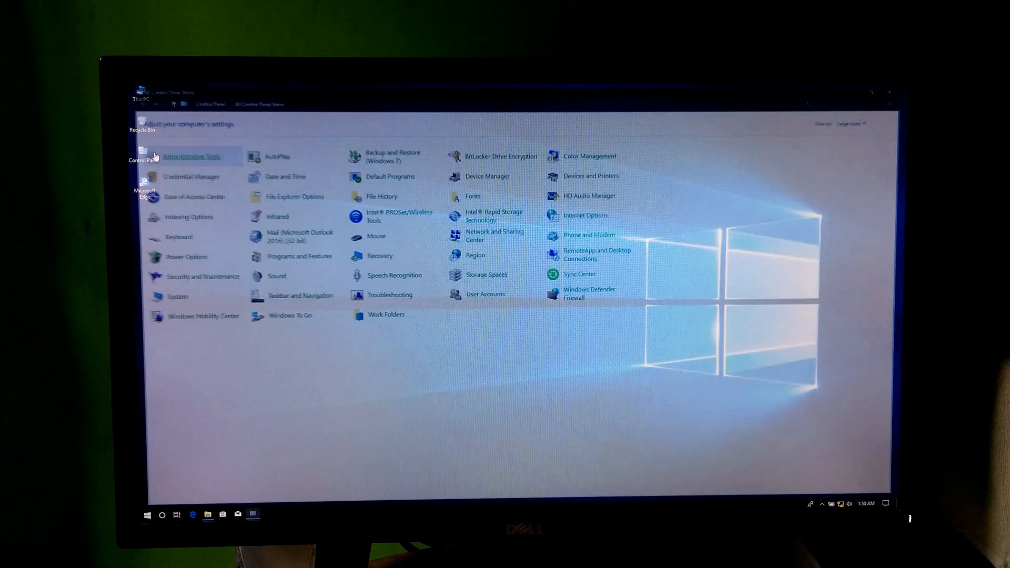
# Step: Review the Ethernet connection's properties in Network Connections, close them and return to the firmware folder
pyautogui.click(495, 236)
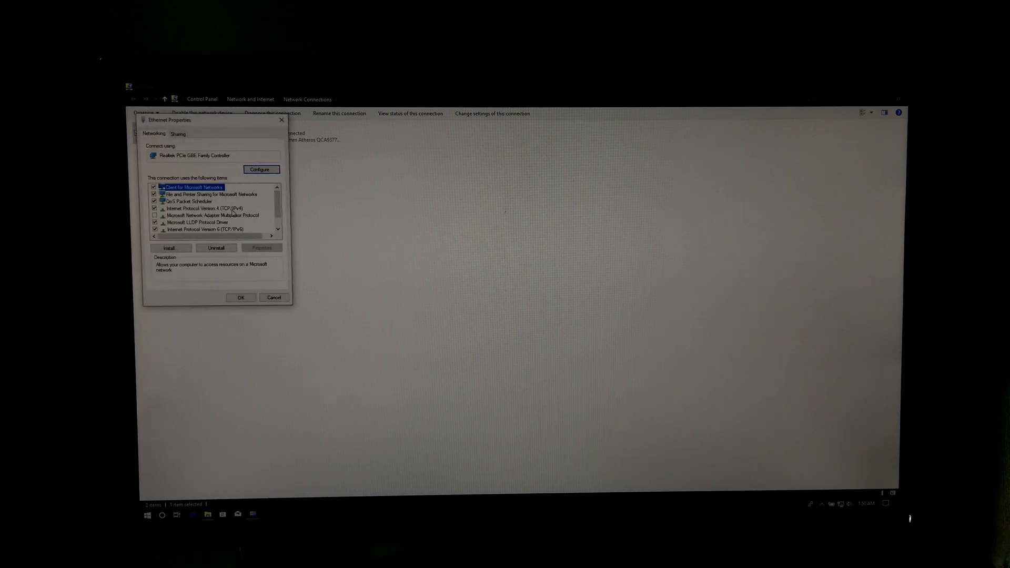
pyautogui.click(240, 297)
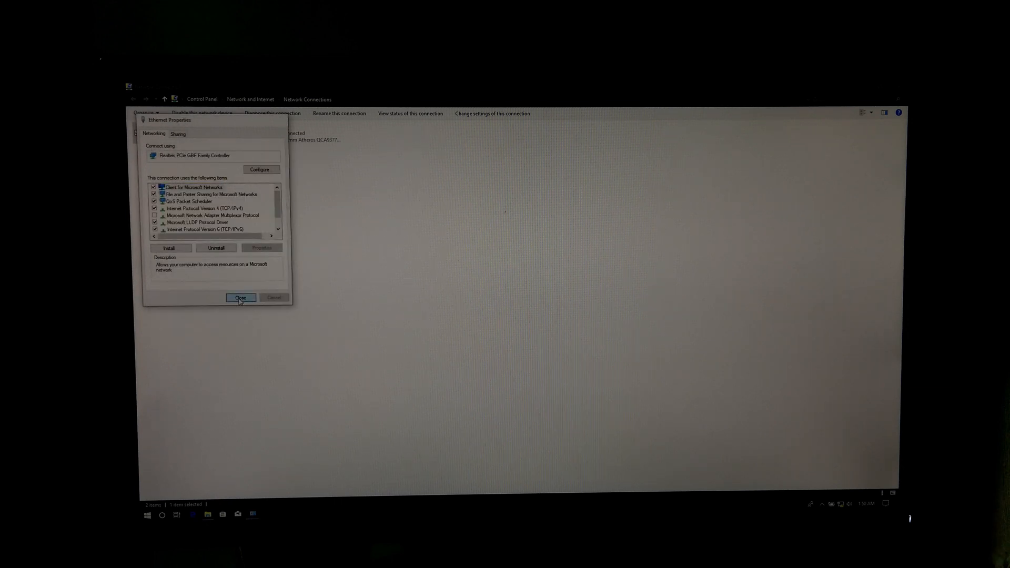
pyautogui.click(240, 298)
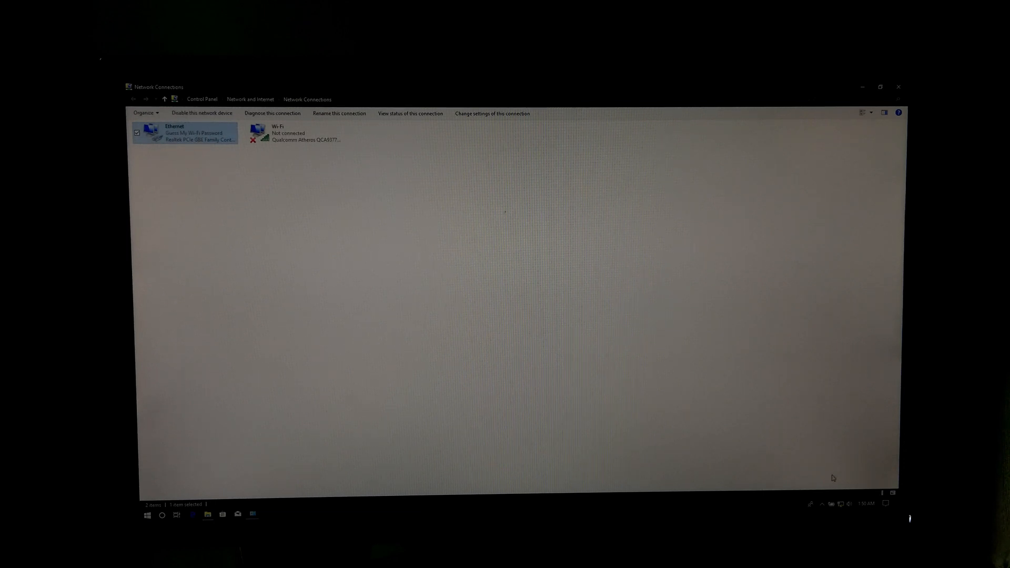
pyautogui.click(830, 504)
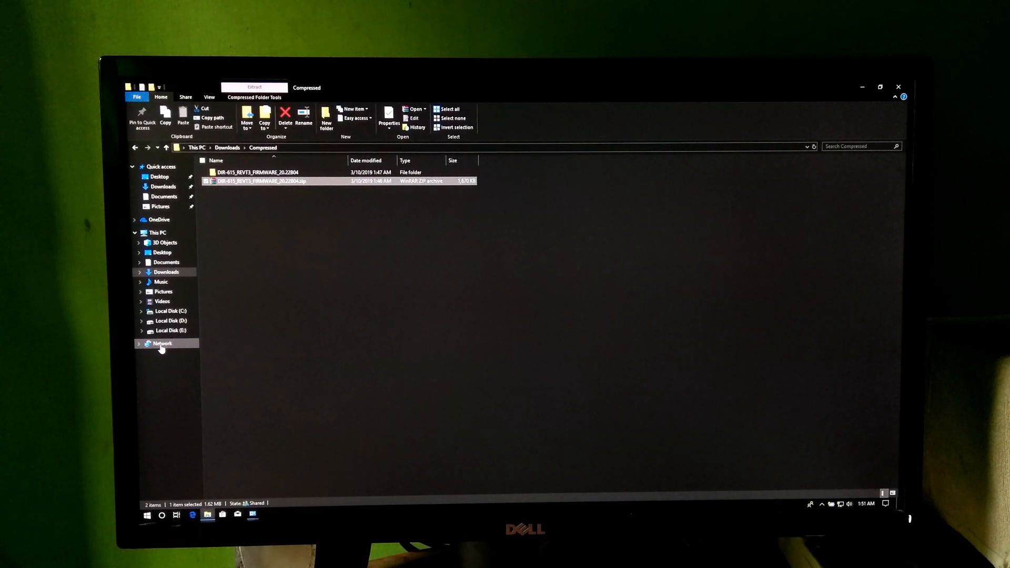
# Step: Browse the Network view and open the Wireless Router device under Network Infrastructure
pyautogui.click(162, 343)
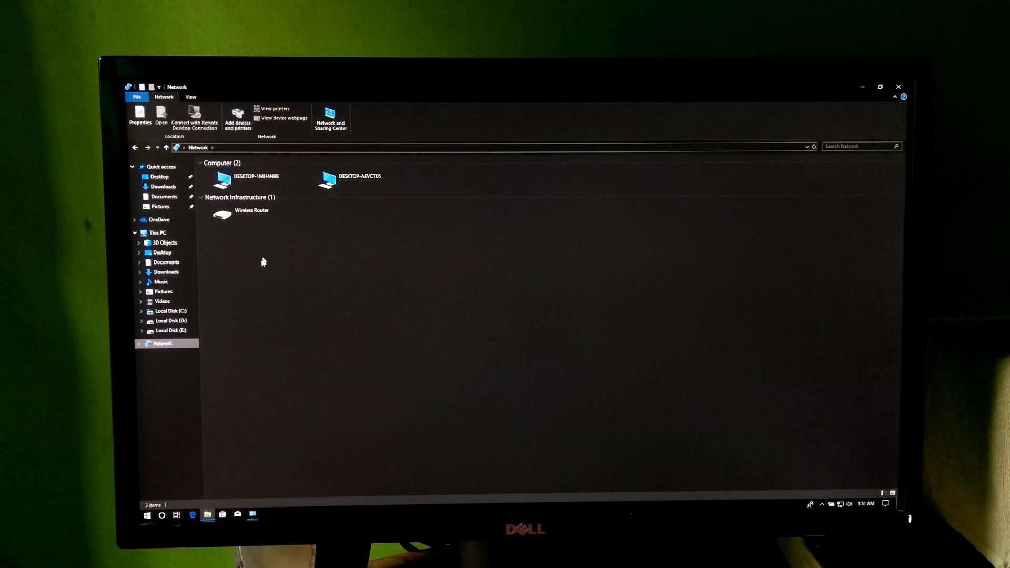
pyautogui.click(251, 212)
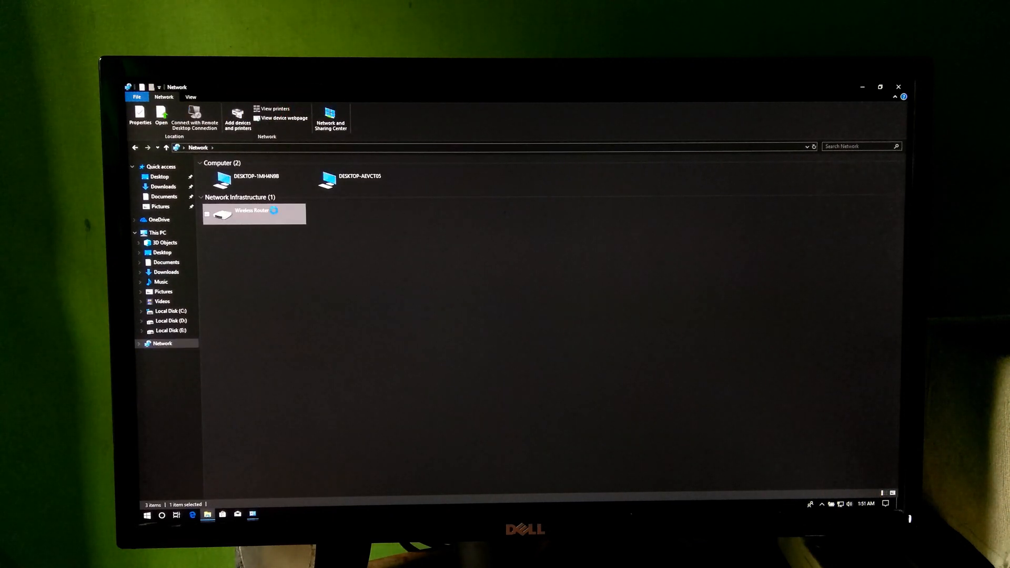
pyautogui.doubleClick(254, 214)
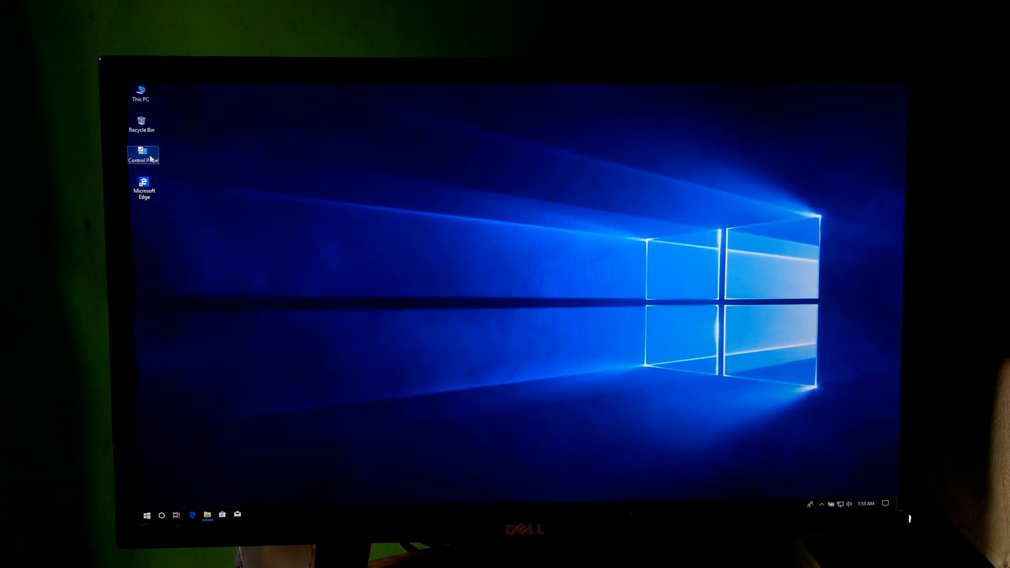
# Step: Open Network and Sharing Center to find the router gateway address for the D-Link login page
pyautogui.doubleClick(144, 152)
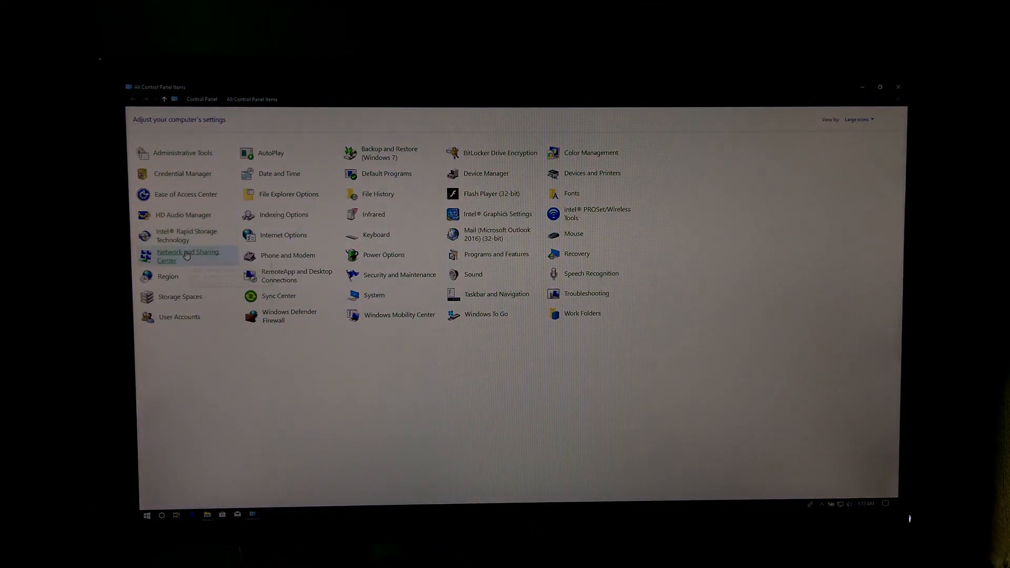
pyautogui.click(187, 256)
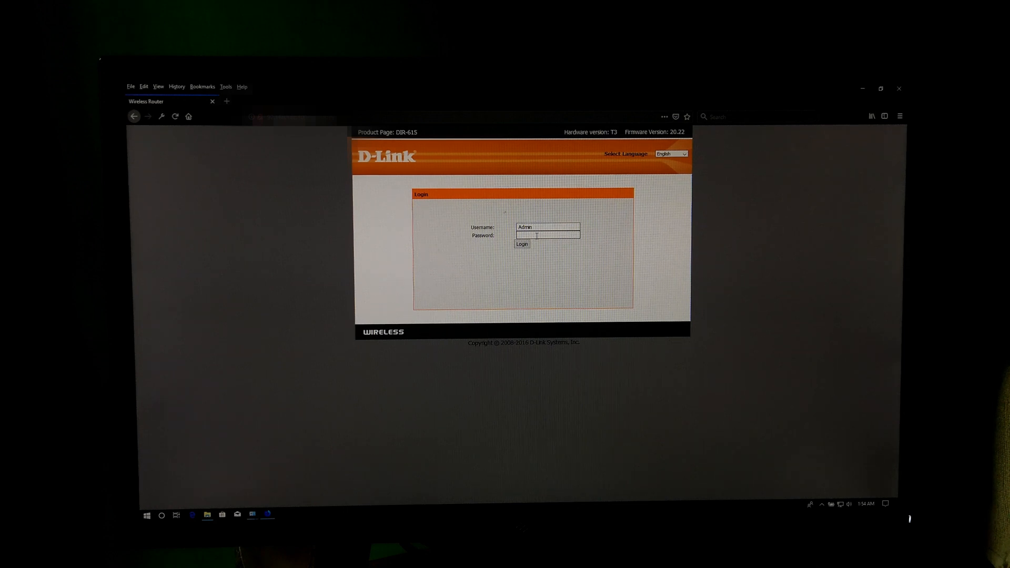
# Step: Enter the Admin password and log in to reach the Wireless Router Status page
pyautogui.click(522, 243)
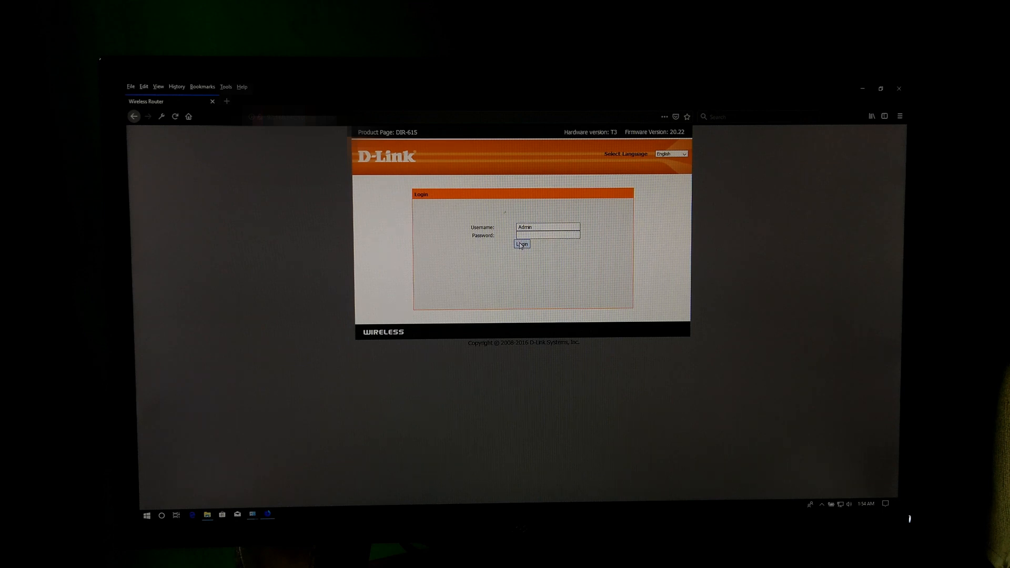
pyautogui.click(521, 244)
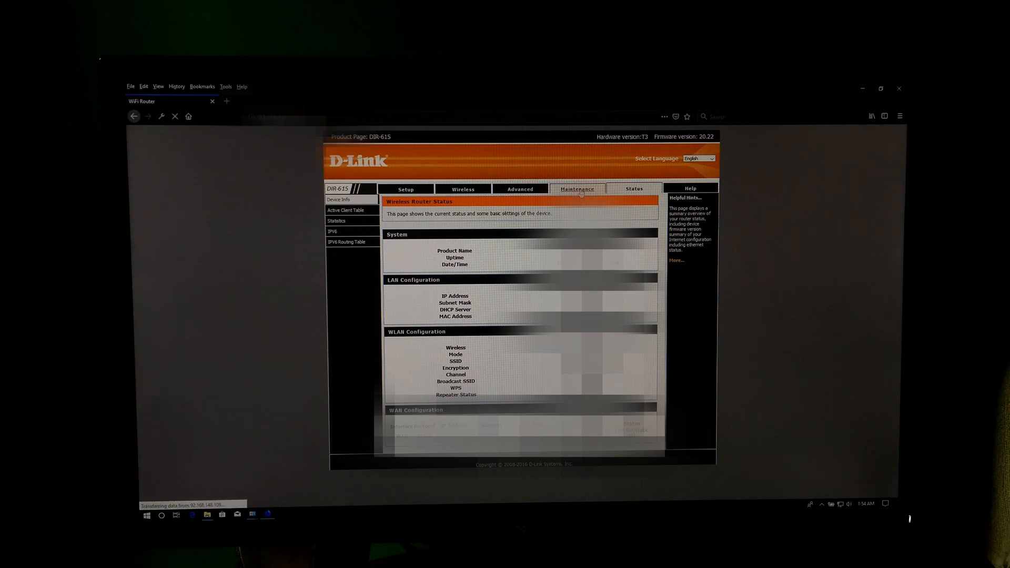
# Step: Save the router's current configuration from Maintenance > Backup/Restore as a .cfg file in Downloads
pyautogui.click(576, 189)
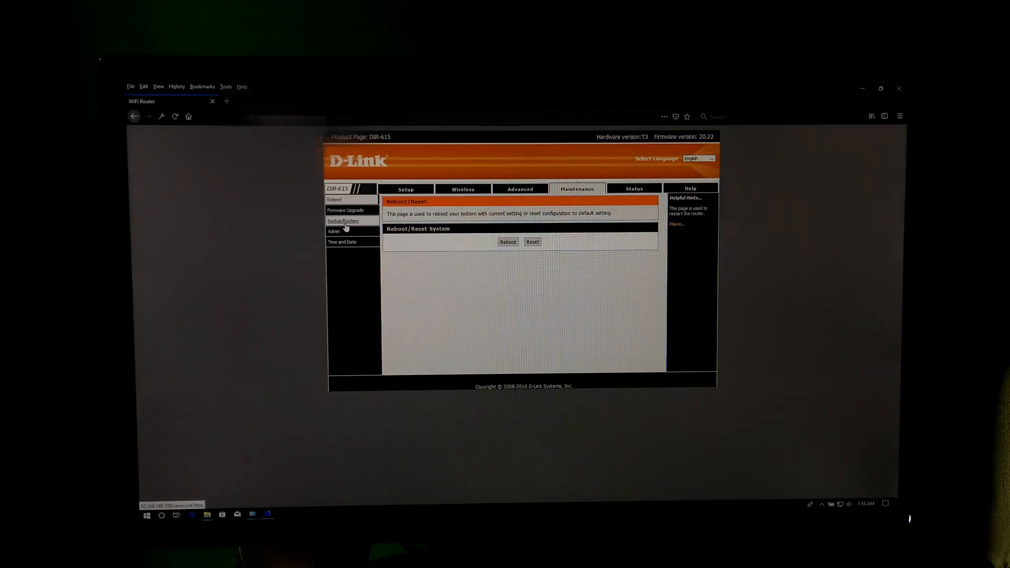
pyautogui.click(343, 221)
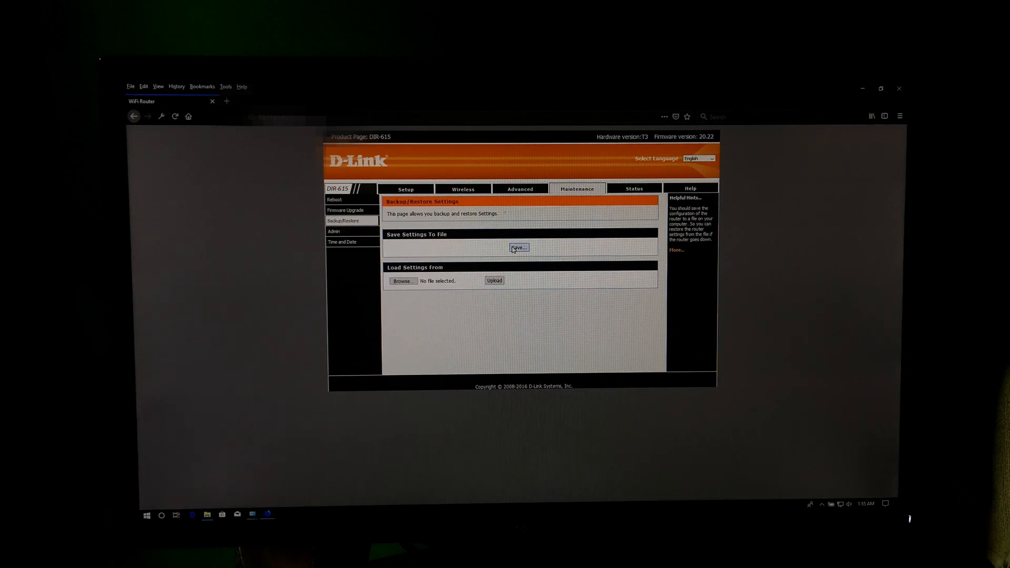
pyautogui.click(518, 248)
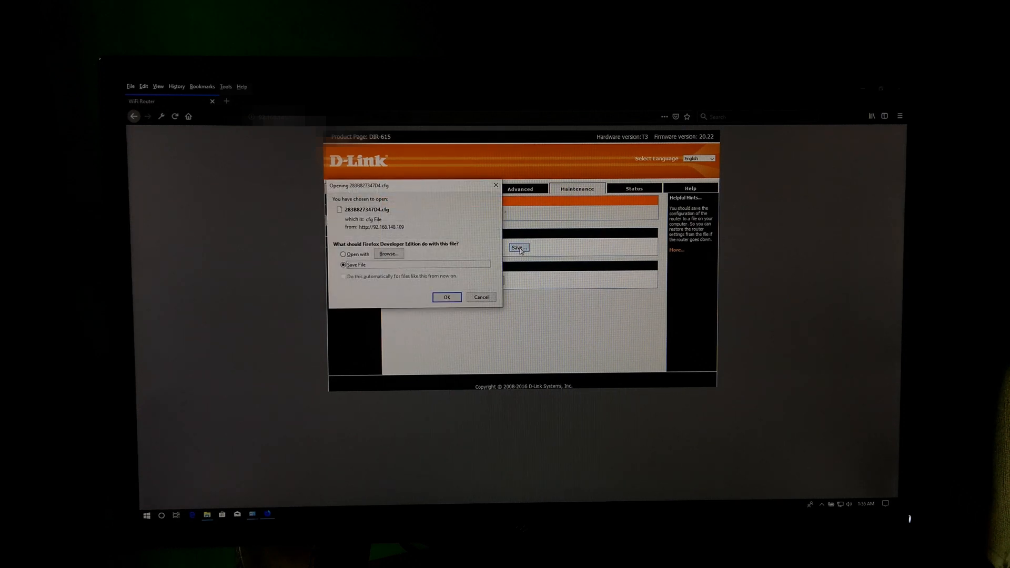
pyautogui.click(446, 297)
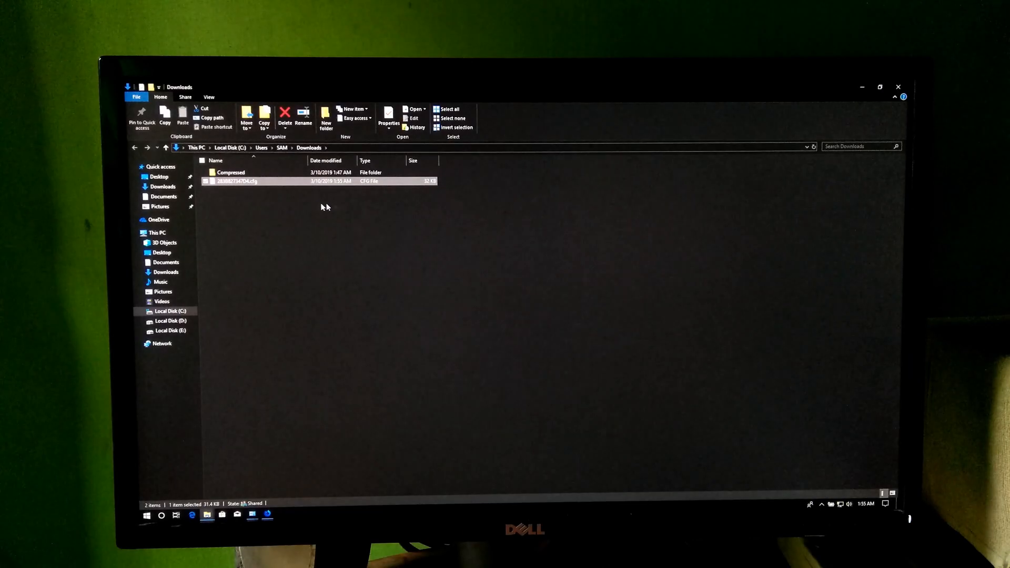
pyautogui.moveTo(268, 475)
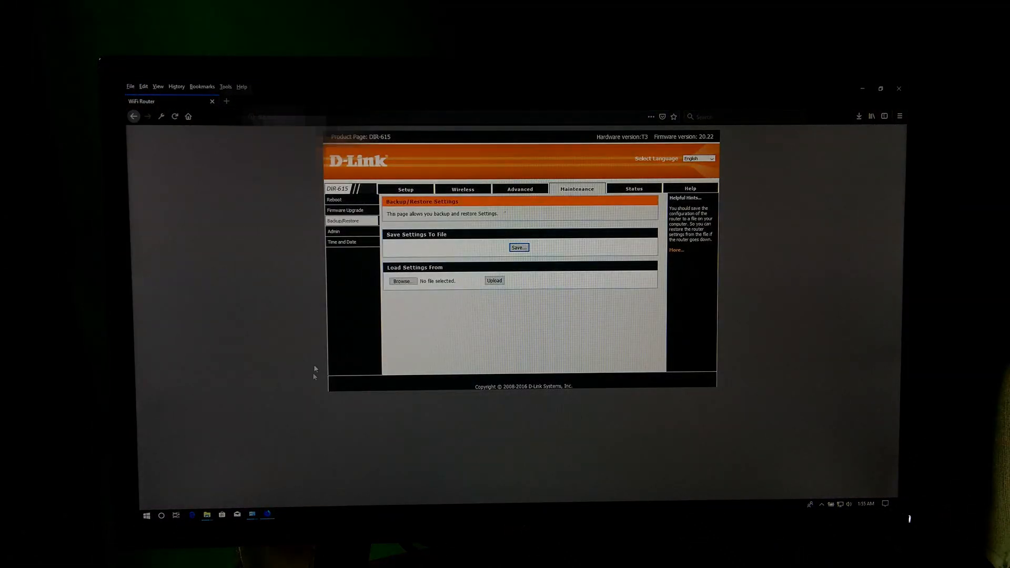
# Step: Open the Firmware Upgrade page from the Maintenance sidebar
pyautogui.click(345, 210)
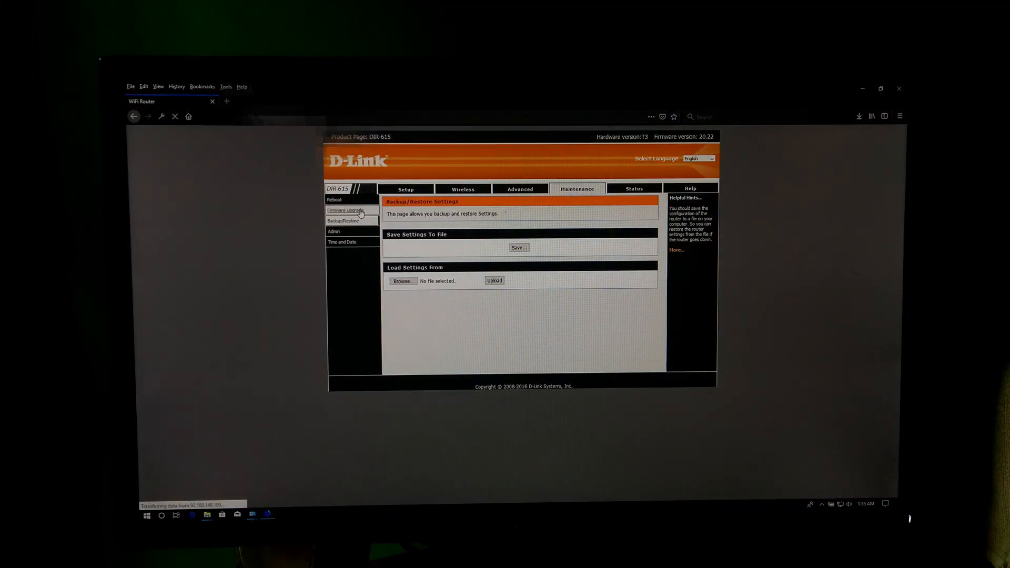
pyautogui.click(346, 211)
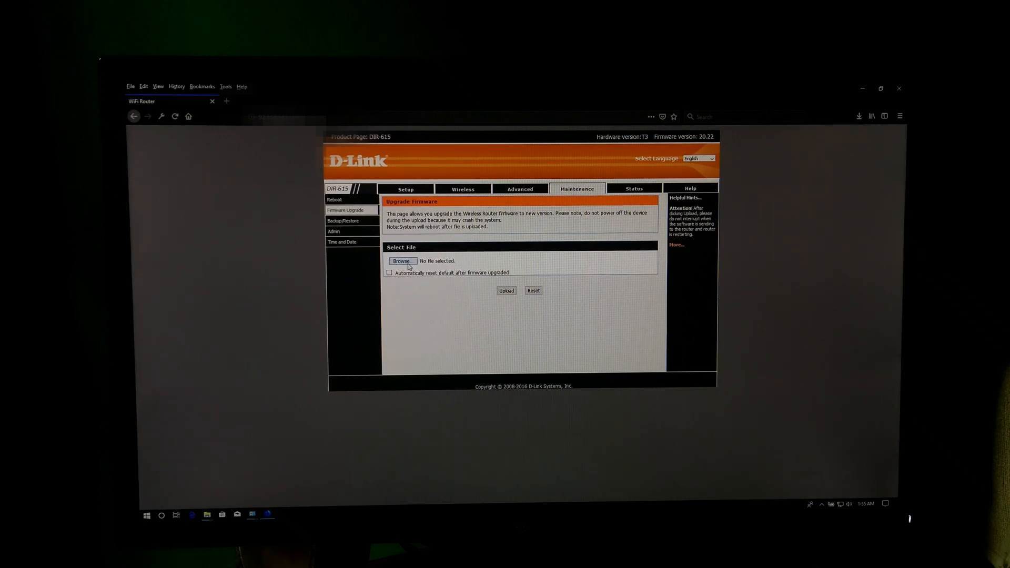
# Step: Browse to Downloads > Compressed > firmware folder and choose DIR-615_T3_FW2022b04.img for upload
pyautogui.click(400, 261)
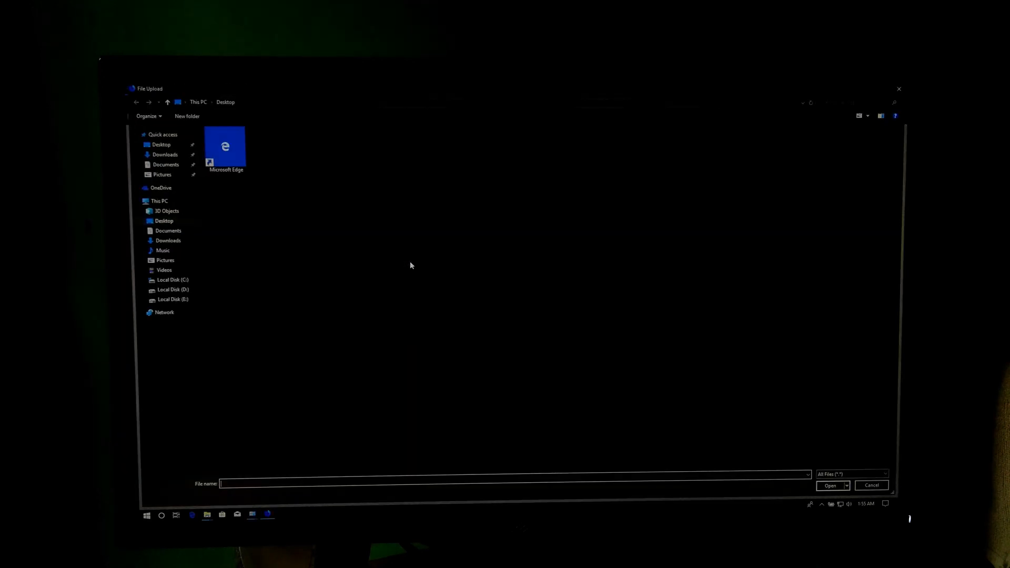
pyautogui.click(165, 155)
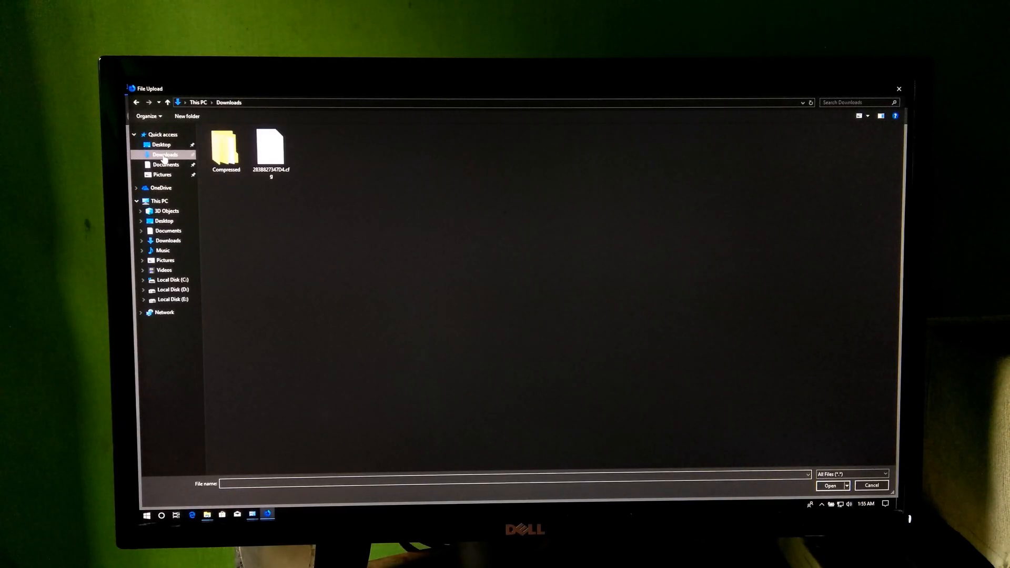
pyautogui.doubleClick(227, 145)
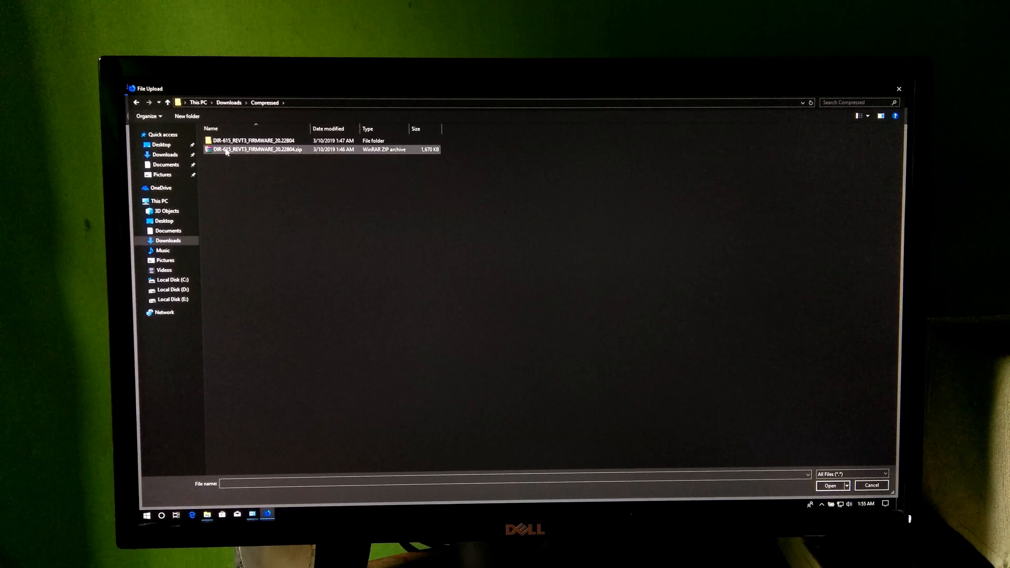
pyautogui.doubleClick(252, 140)
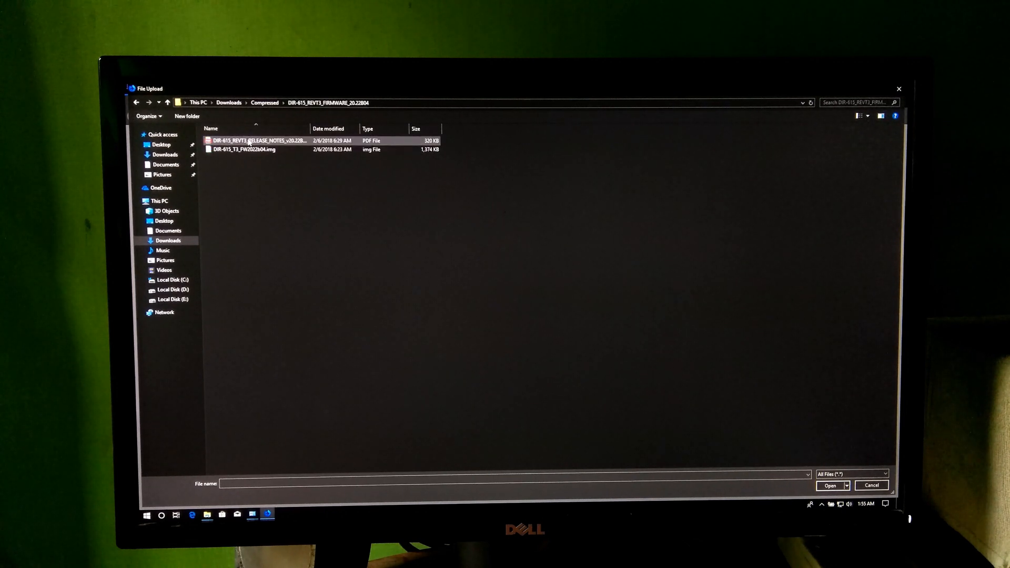
pyautogui.click(243, 148)
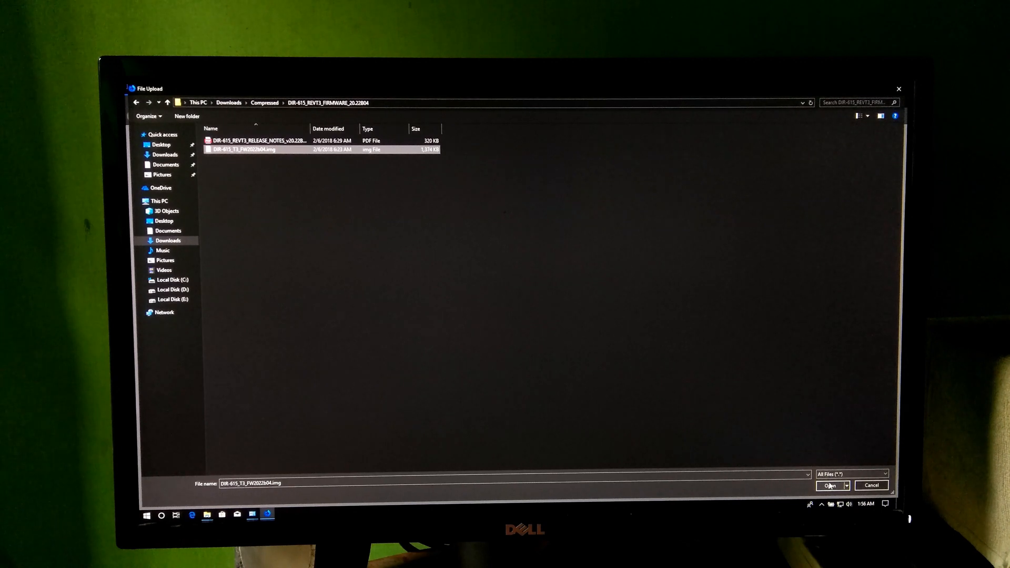
pyautogui.click(828, 485)
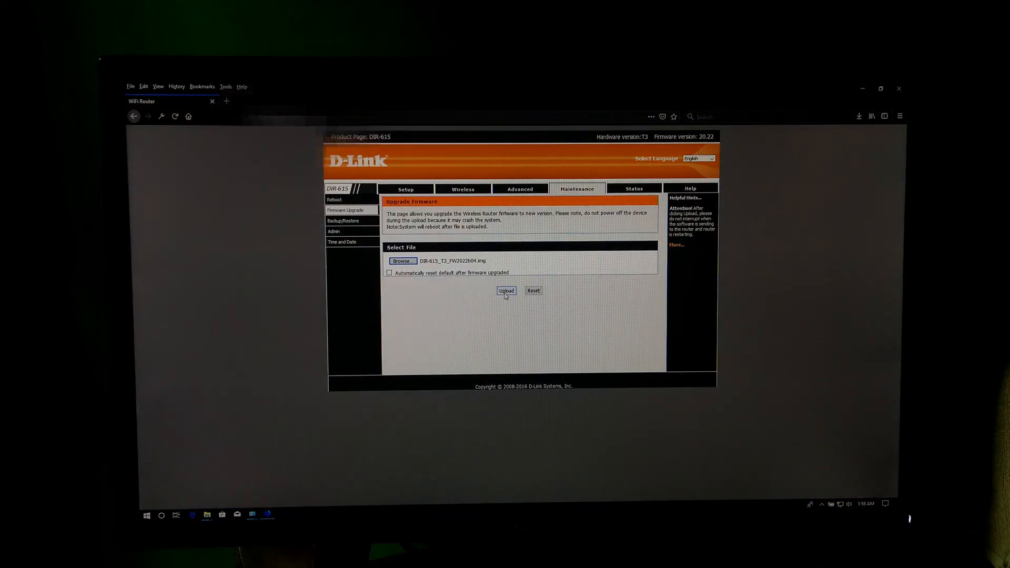
# Step: Upload the new DIR-615 firmware, confirm the upgrade prompt, and let the router reboot to its login page
pyautogui.click(506, 290)
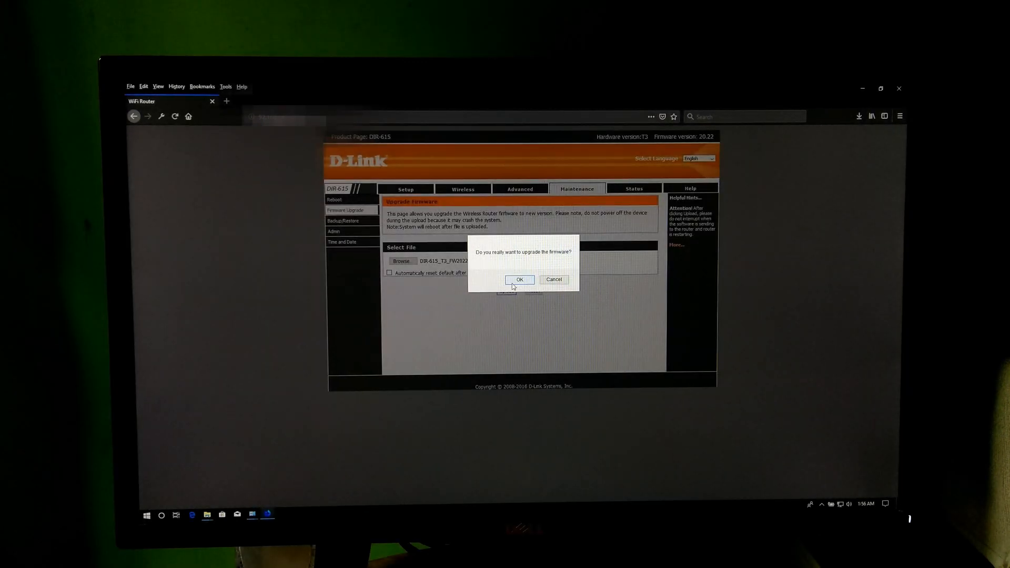
pyautogui.click(519, 278)
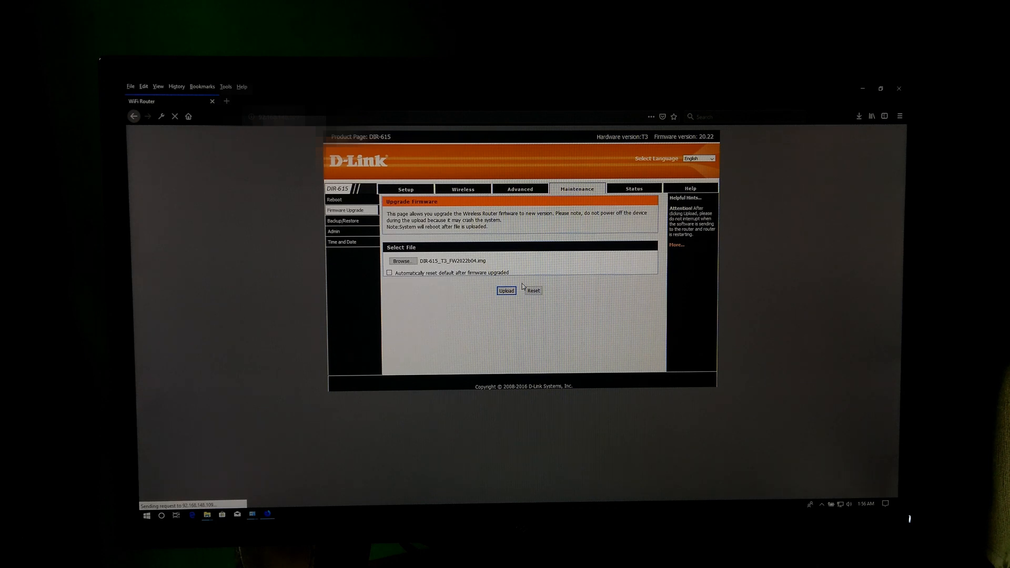
pyautogui.click(505, 291)
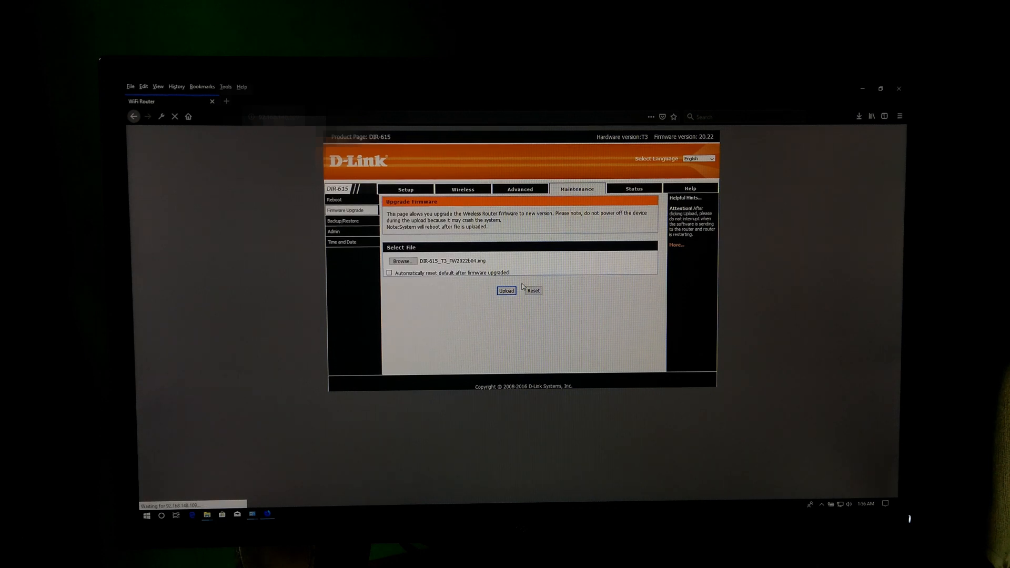
pyautogui.click(506, 290)
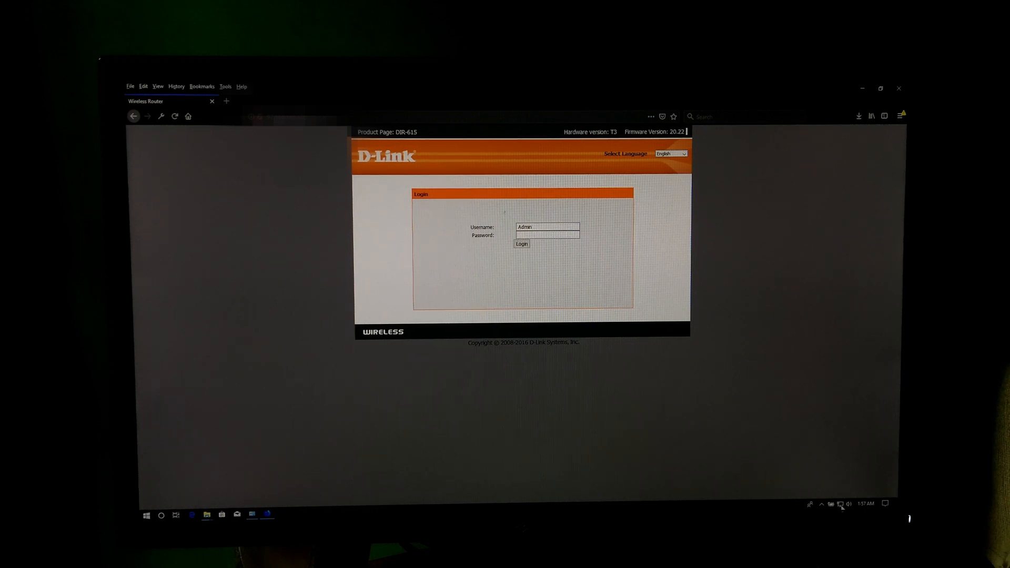
# Step: Turn Wi-Fi back on from the taskbar and connect to the 'Guess My Wi-Fi Password' network
pyautogui.click(838, 504)
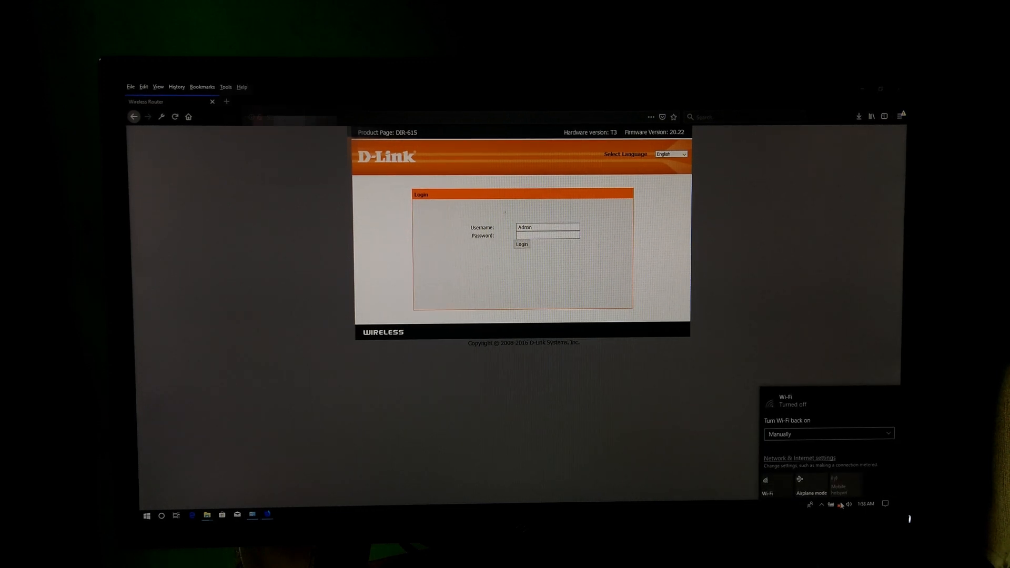
pyautogui.click(777, 484)
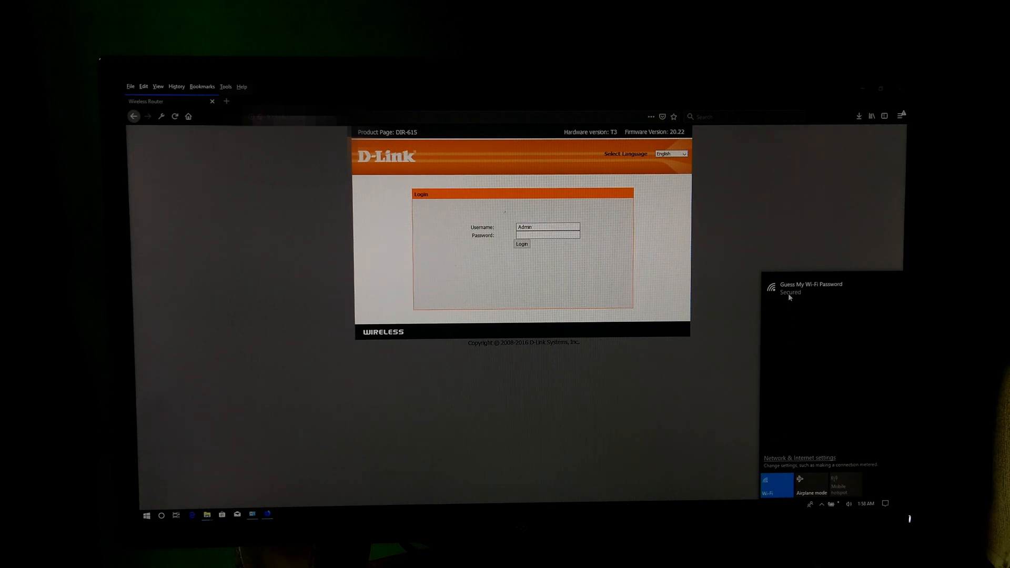
pyautogui.click(811, 288)
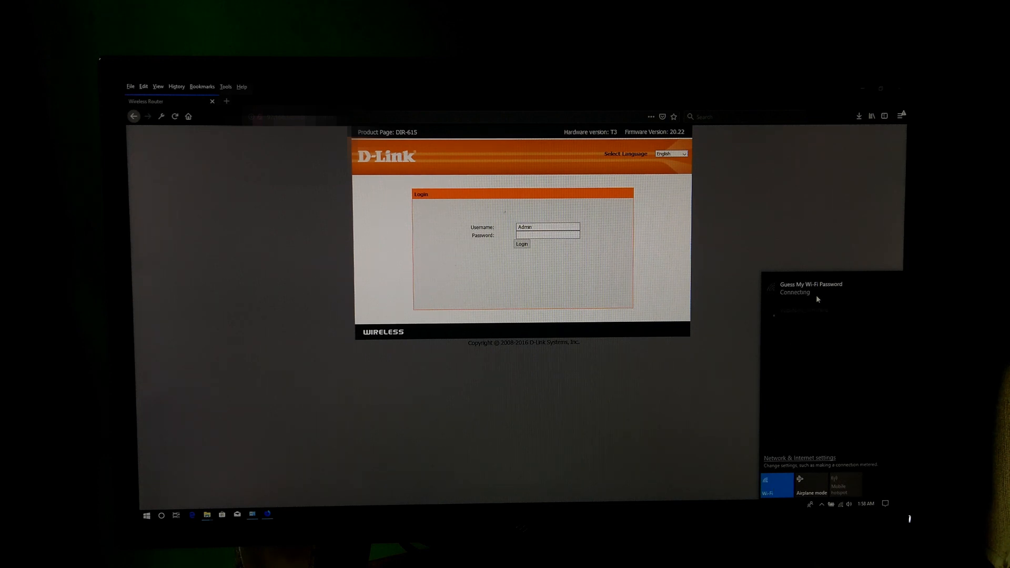